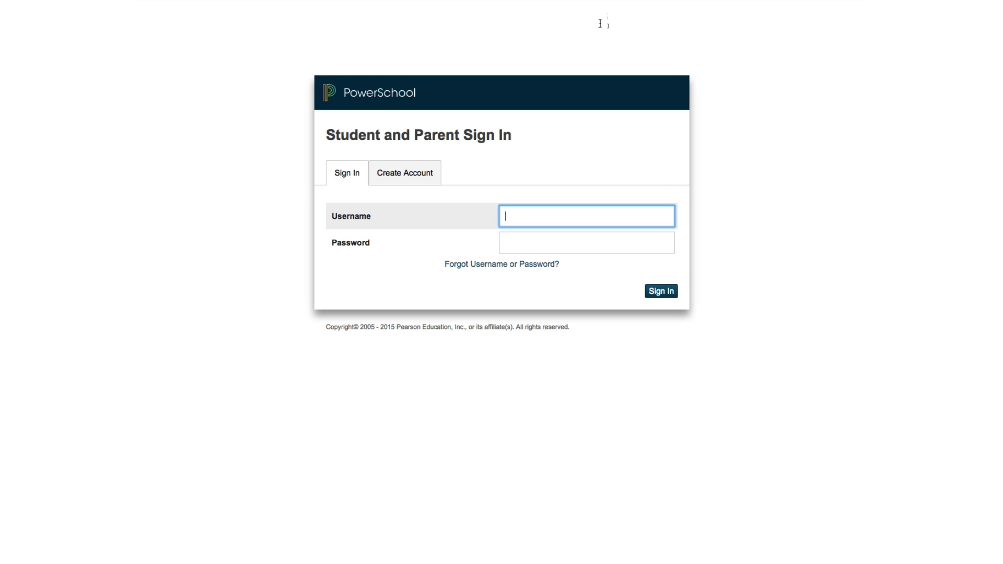
mouse_move(589, 28)
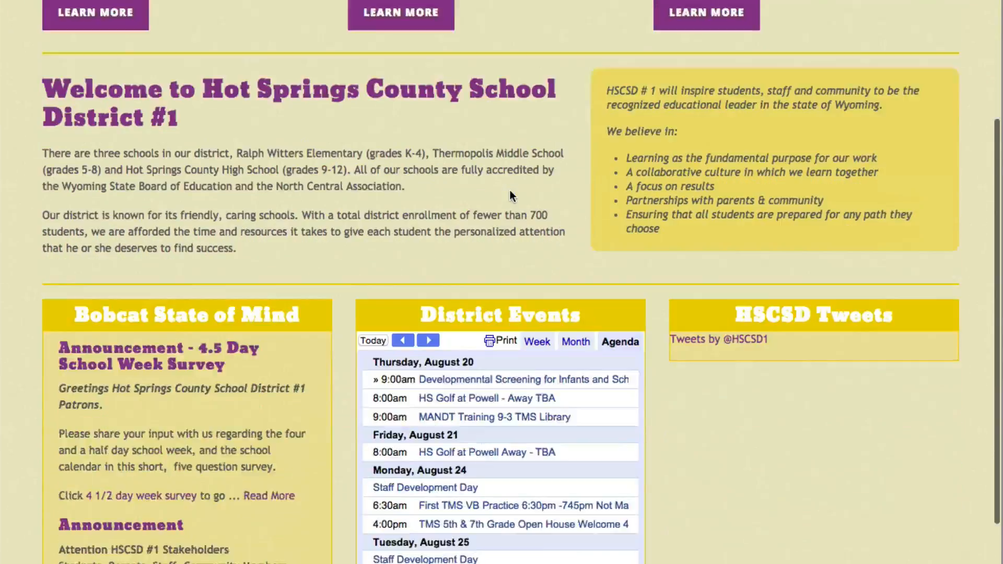
Reach the PowerSchool sign-in page from the district footer's Student QuickLinks PowerSchool Login link
scroll(down, 3)
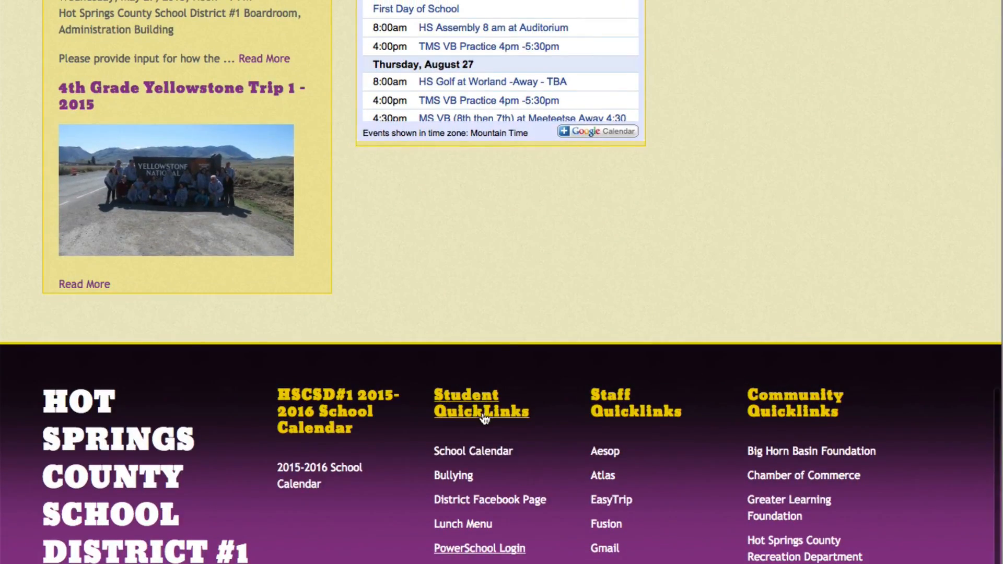
scroll(down, 3)
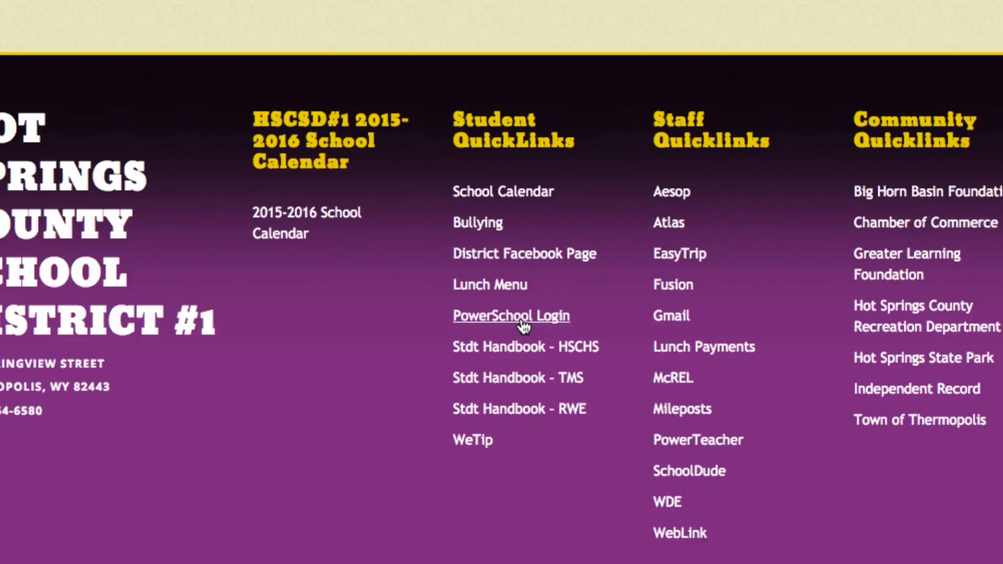
click(511, 316)
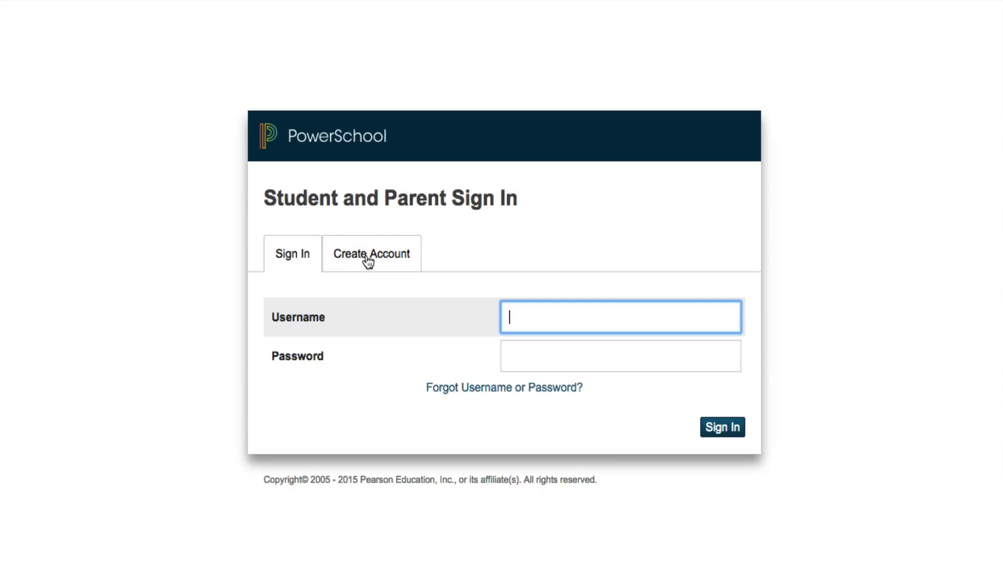
Switch the sign-in page to the Create Account section for a parent account
click(372, 253)
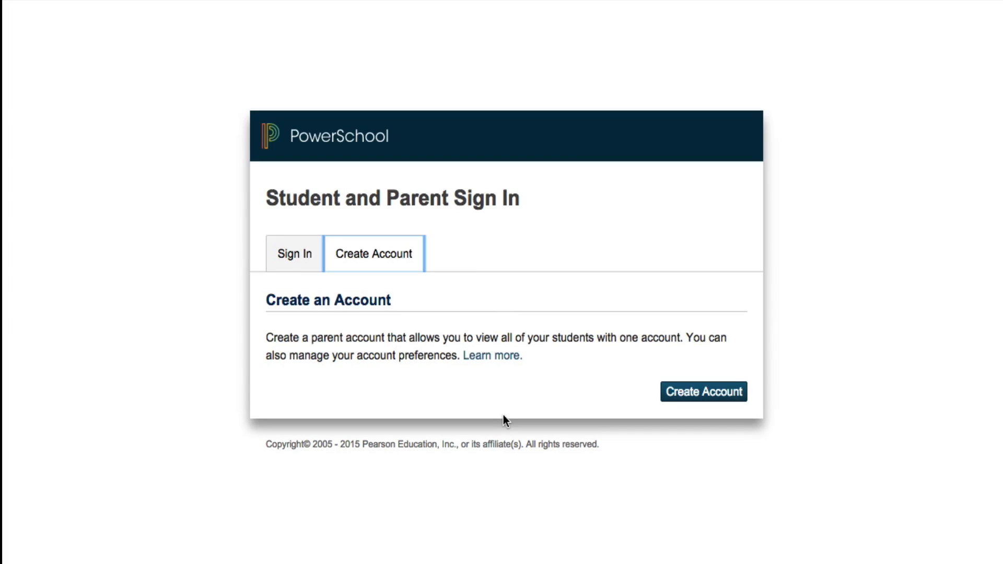
mouse_move(698, 403)
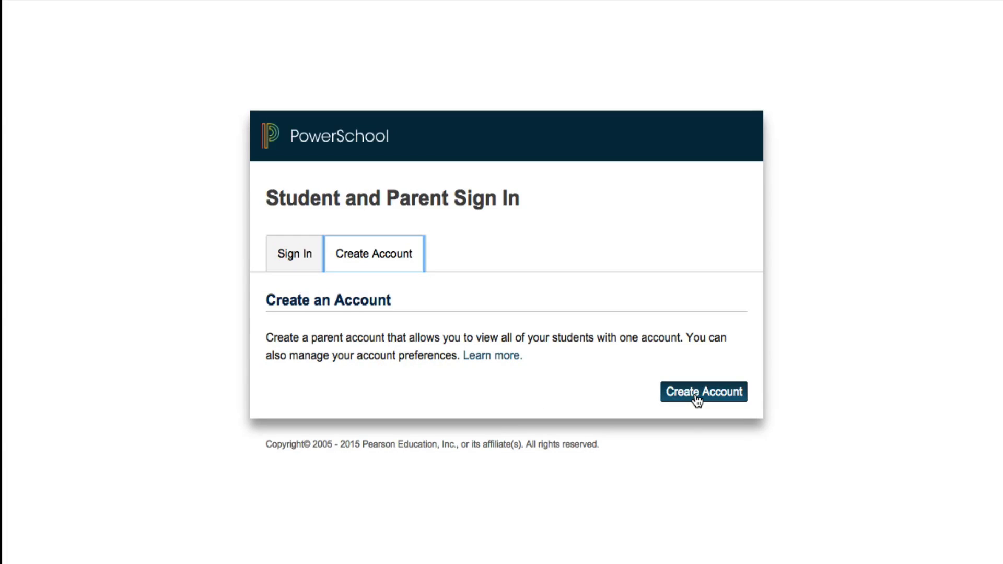
Fill the Create Parent Account form with first name, last name, email, username and matching password
click(702, 390)
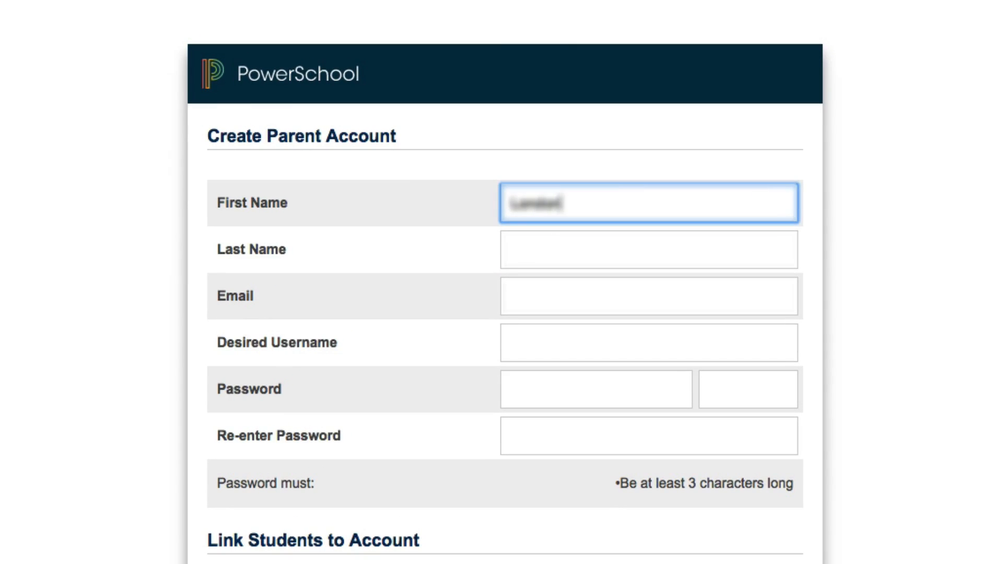
click(647, 297)
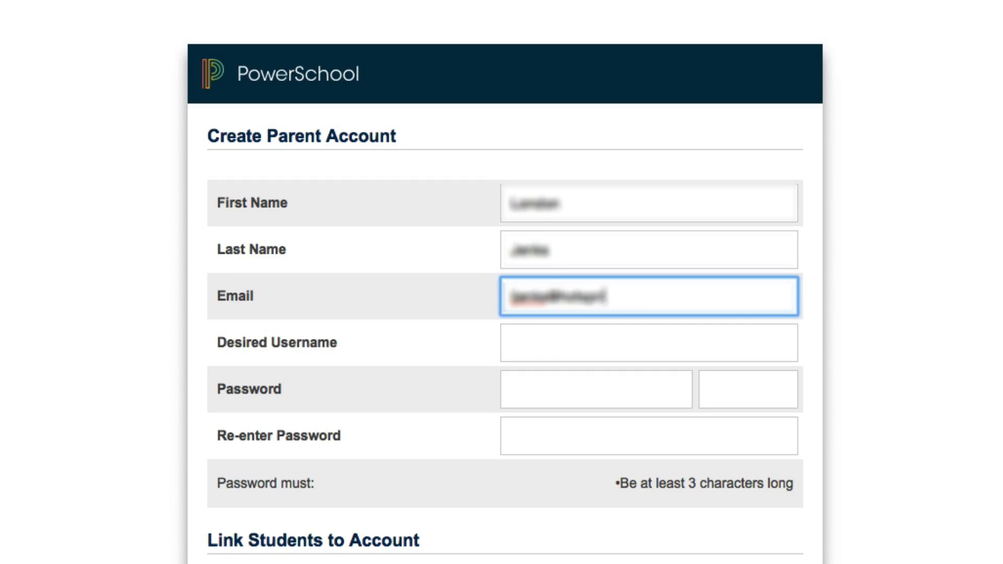
click(648, 345)
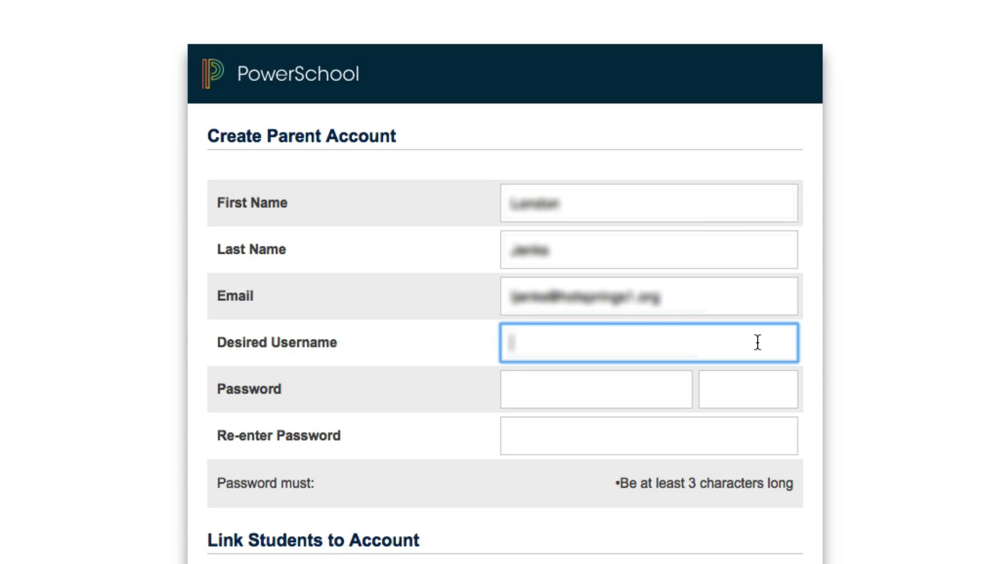
click(594, 393)
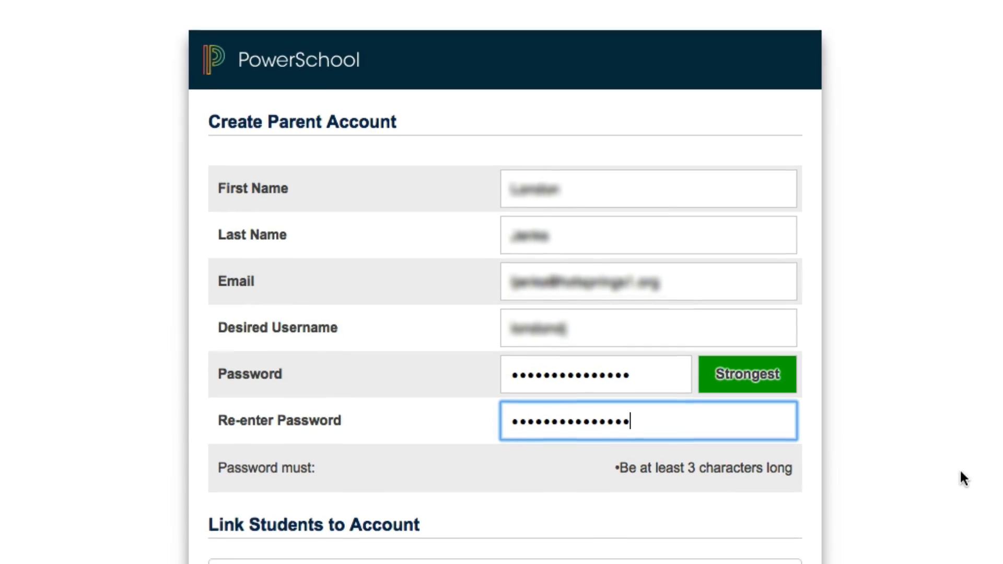
Fill the first student slot with name, access ID, access password and Father relationship
scroll(down, 3)
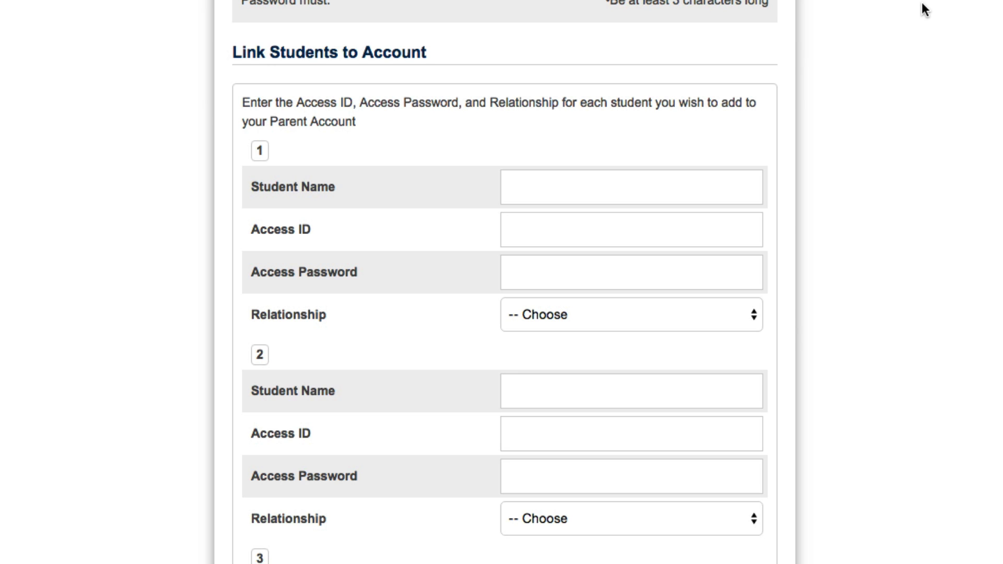
scroll(down, 3)
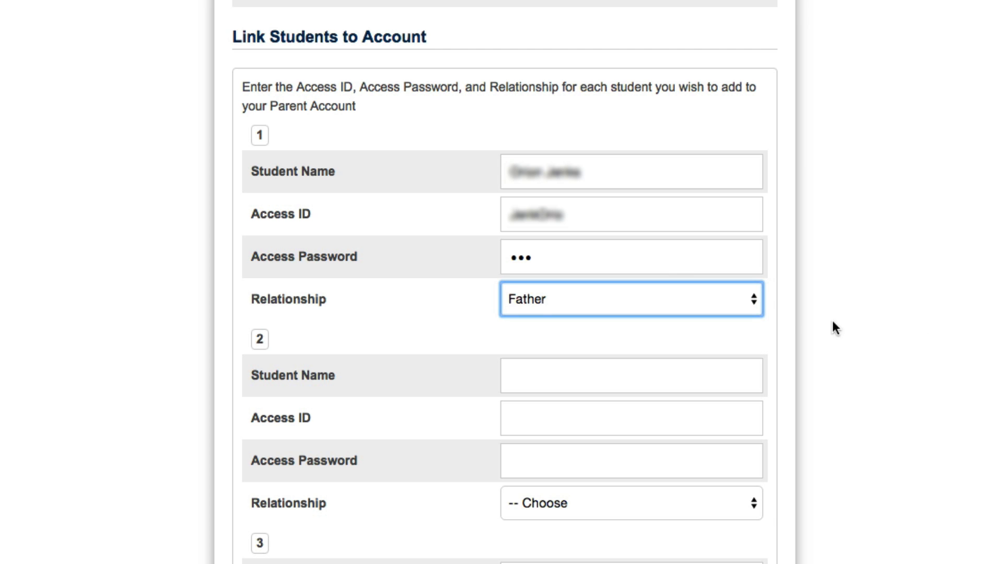
scroll(down, 3)
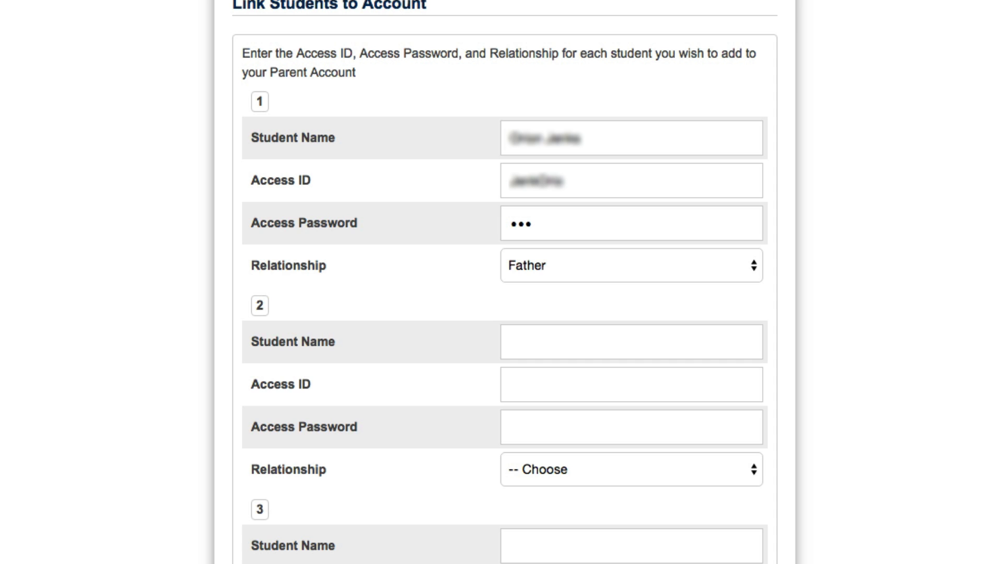
scroll(down, 3)
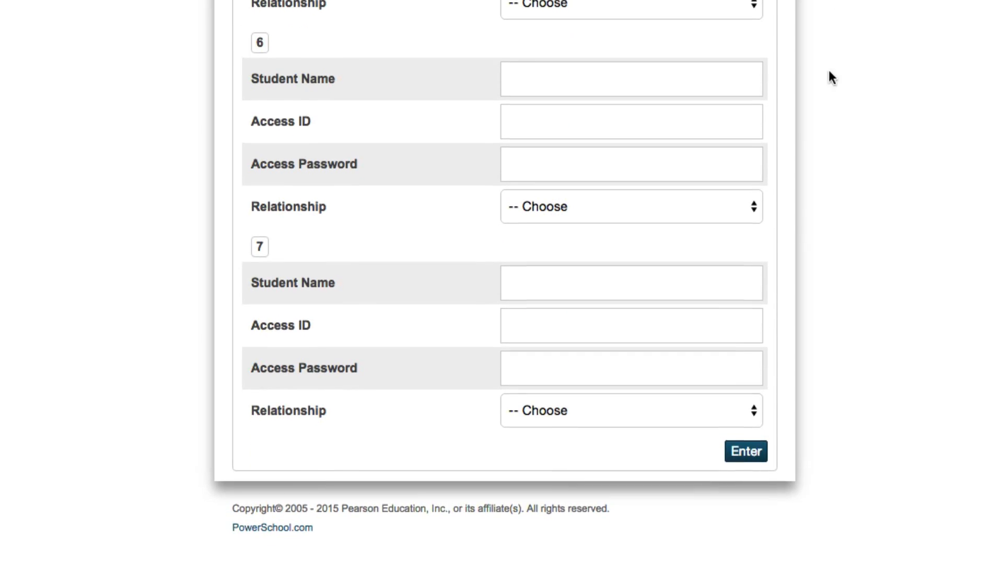
Submit the new parent account with its linked student
click(745, 451)
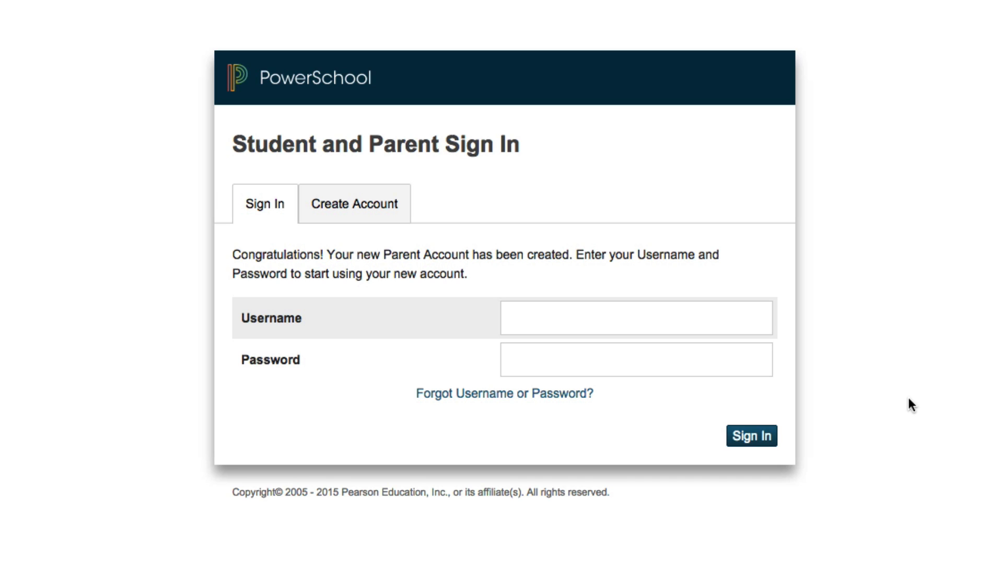
Sign in with the new username and password to reach Grades and Attendance
click(635, 324)
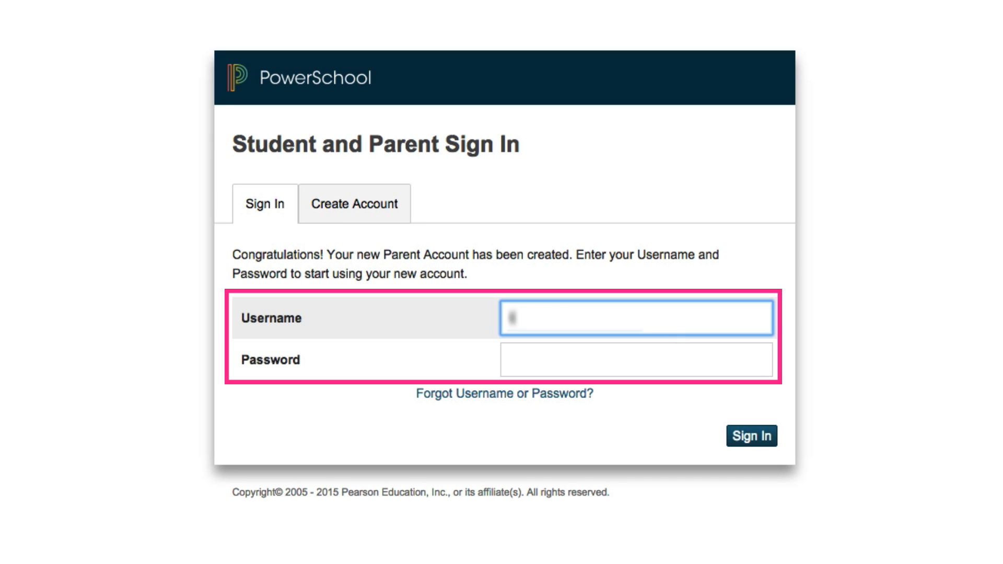
click(635, 359)
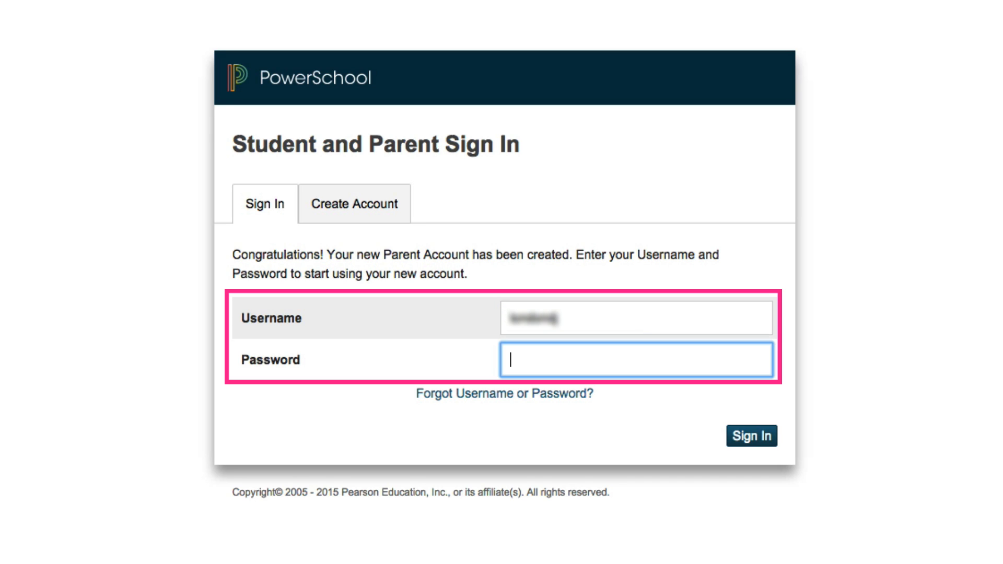
text(password)
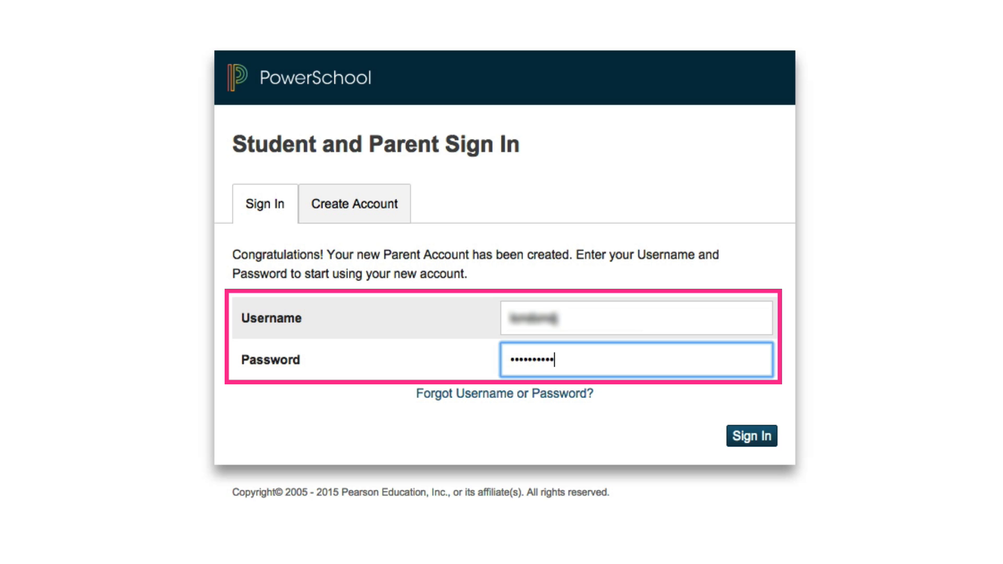
click(754, 436)
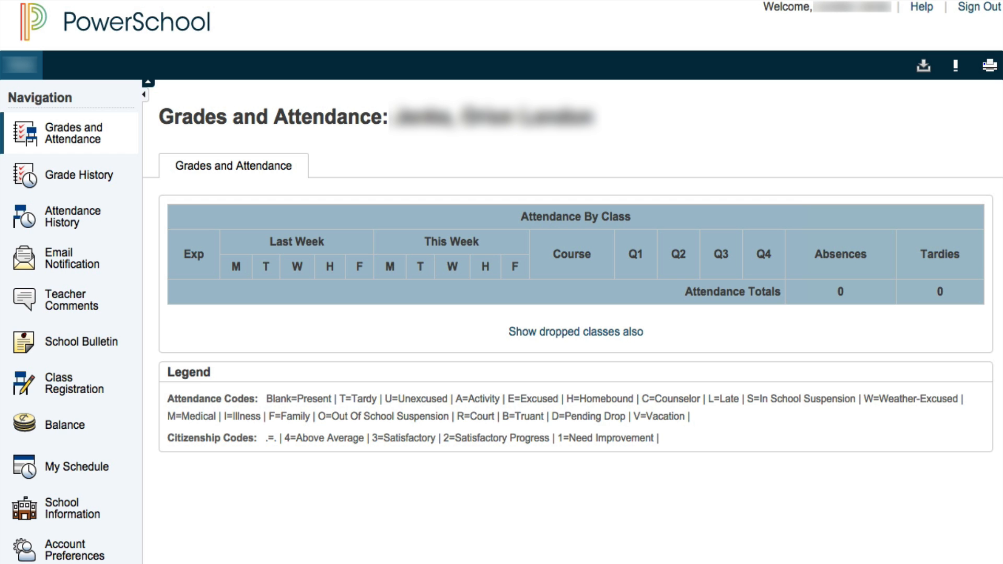